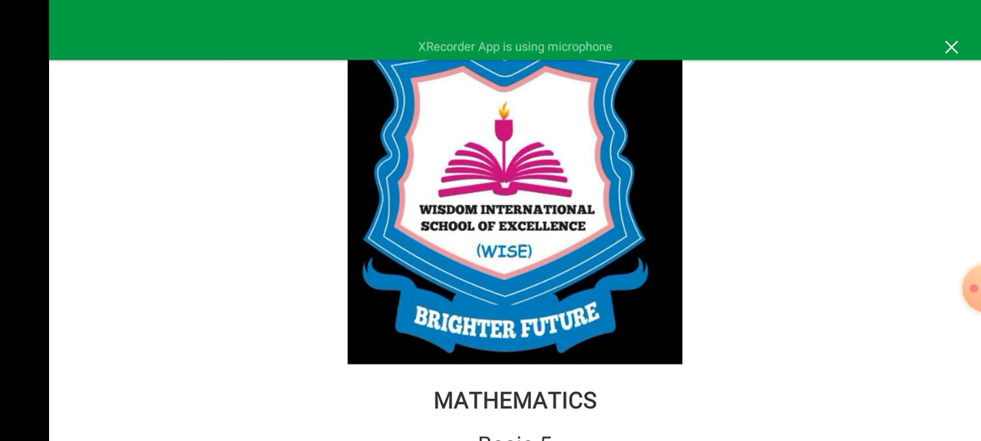
scroll("down", 3)
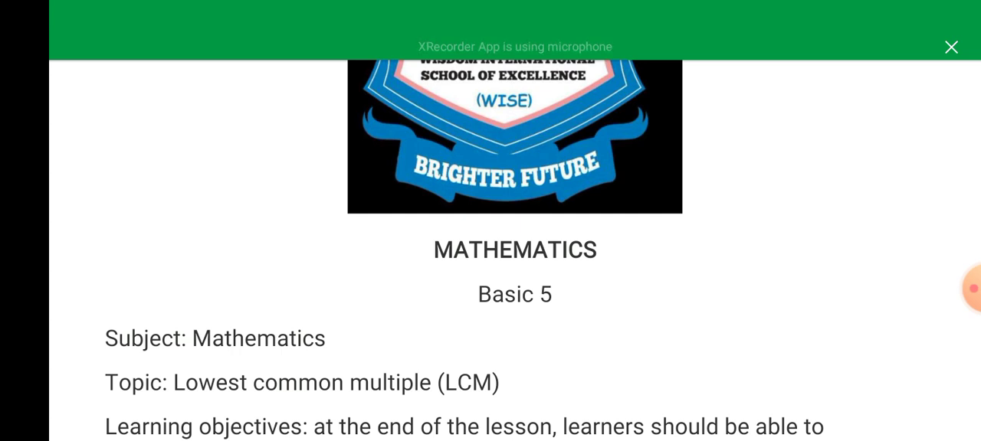
scroll("down", 3)
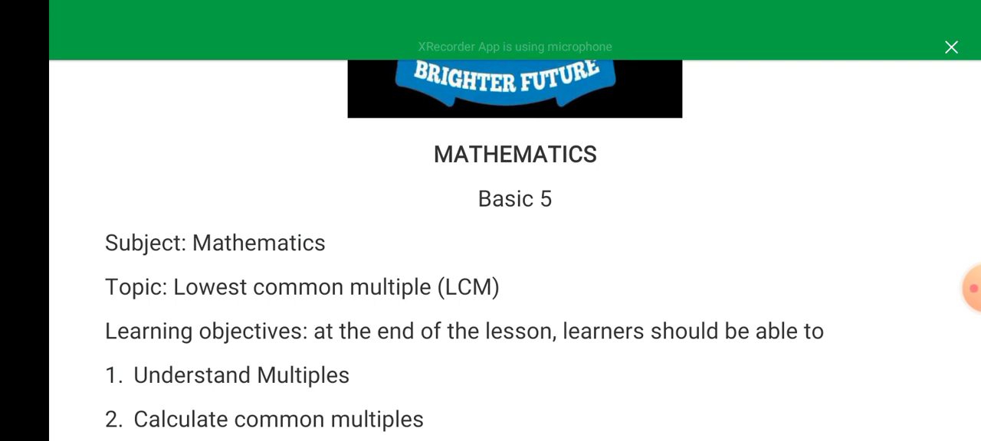
scroll("down", 3)
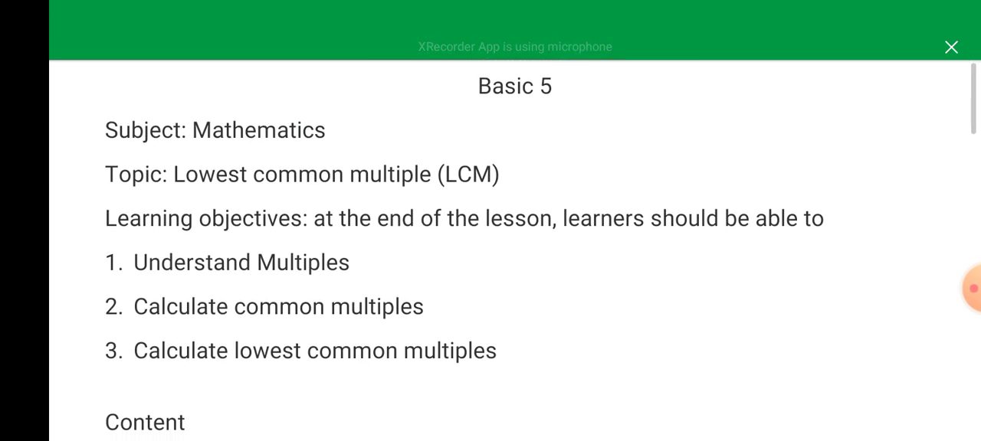
scroll("down", 3)
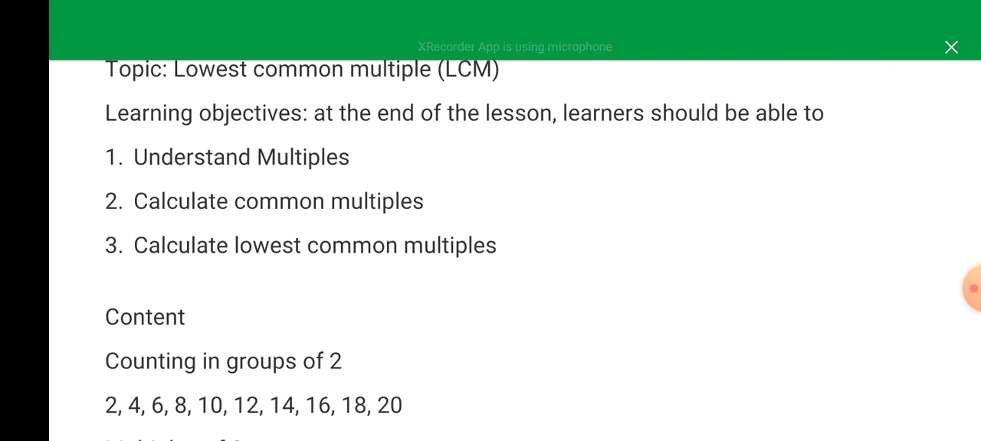
scroll("down", 3)
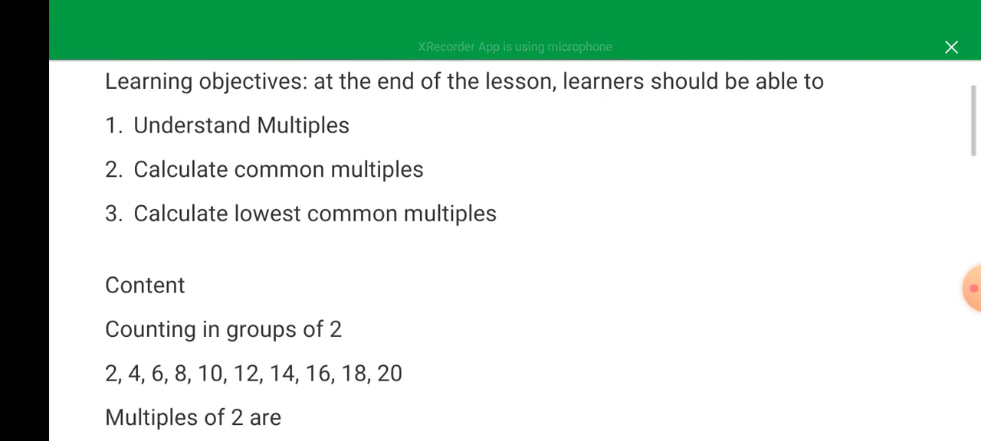
scroll("down", 3)
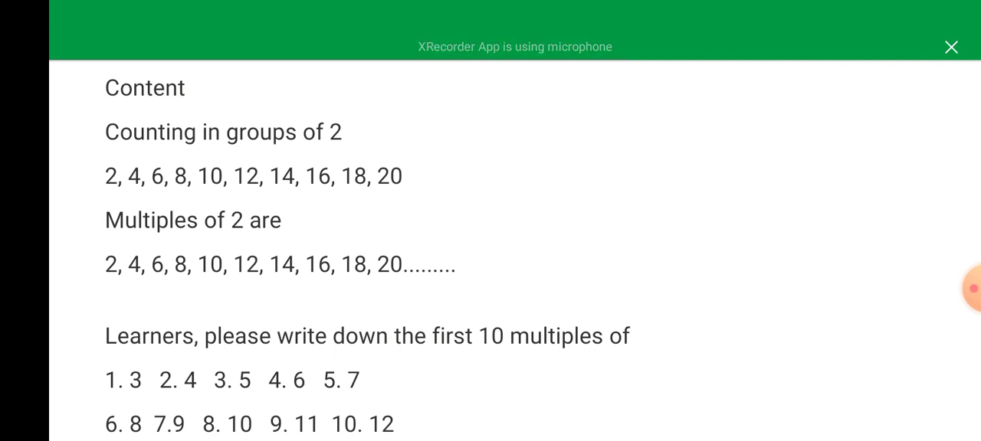
scroll("down", 3)
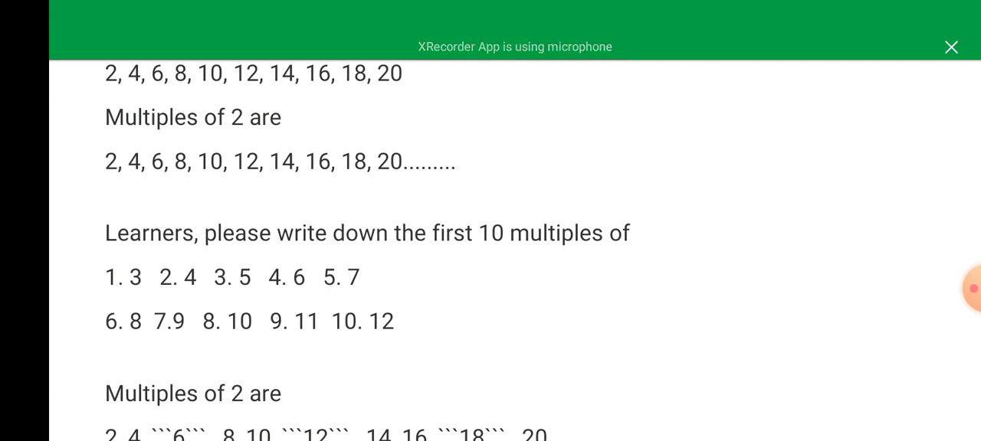
scroll("down", 3)
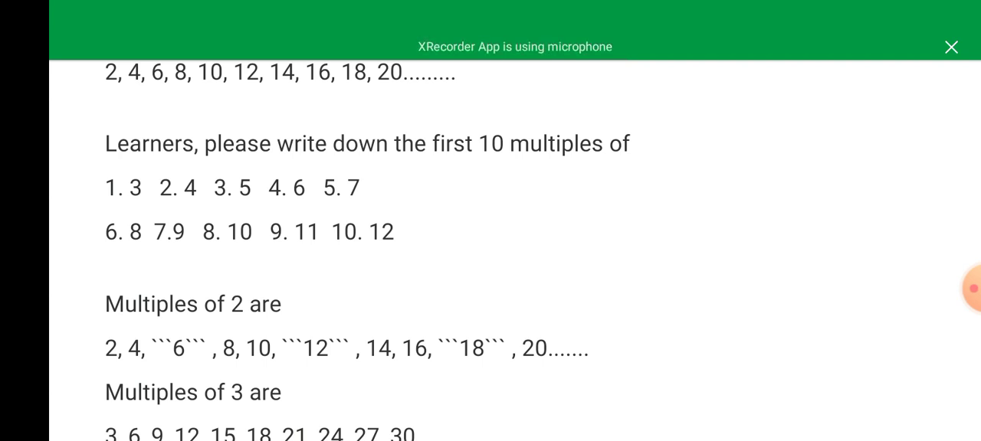
scroll("down", 3)
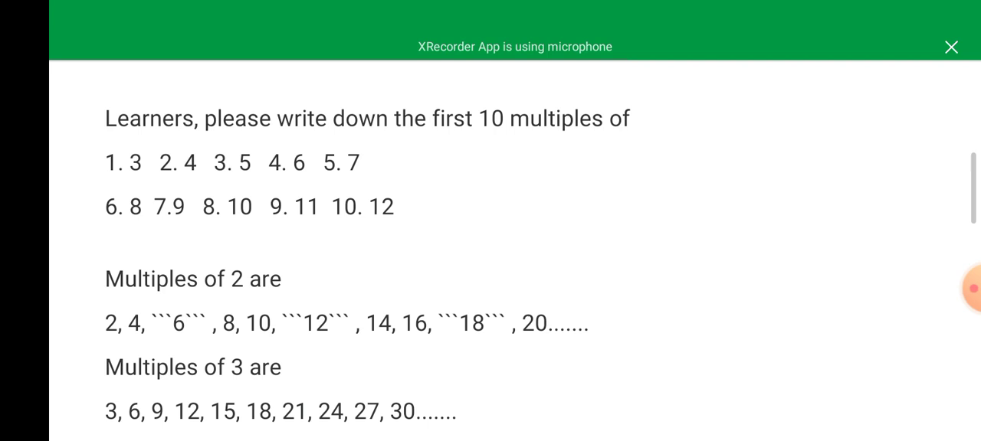
scroll("down", 3)
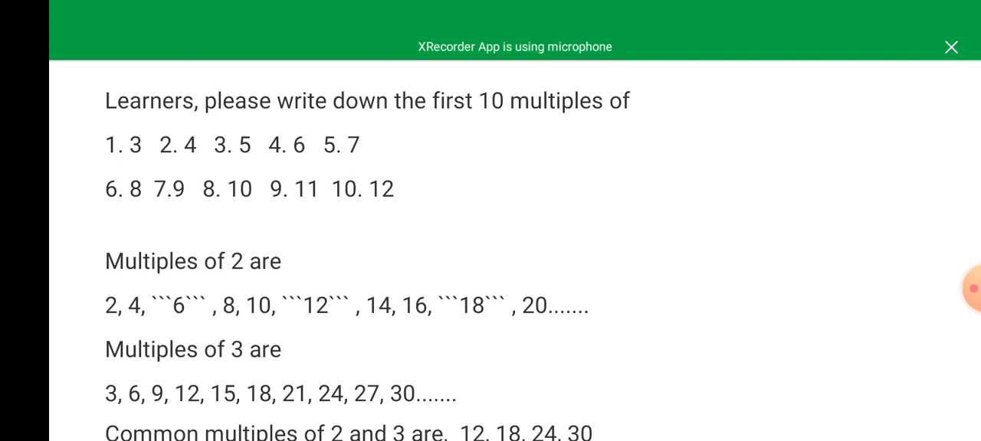
scroll("down", 3)
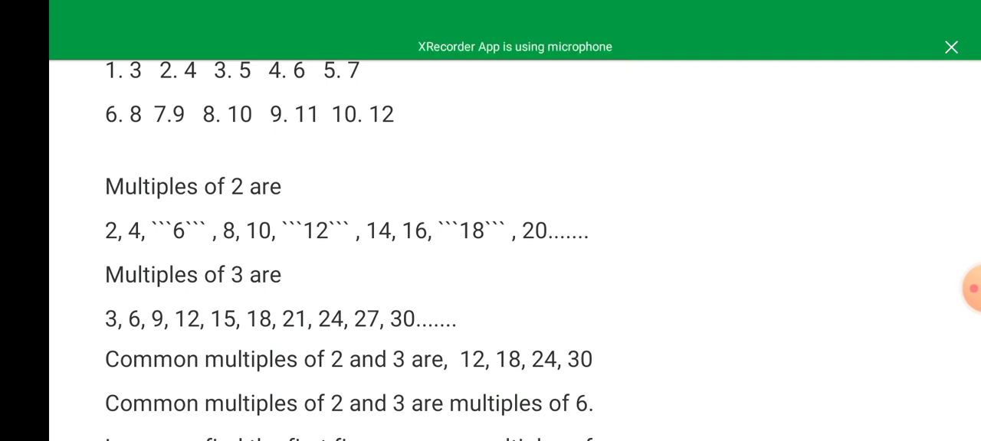
scroll("down", 3)
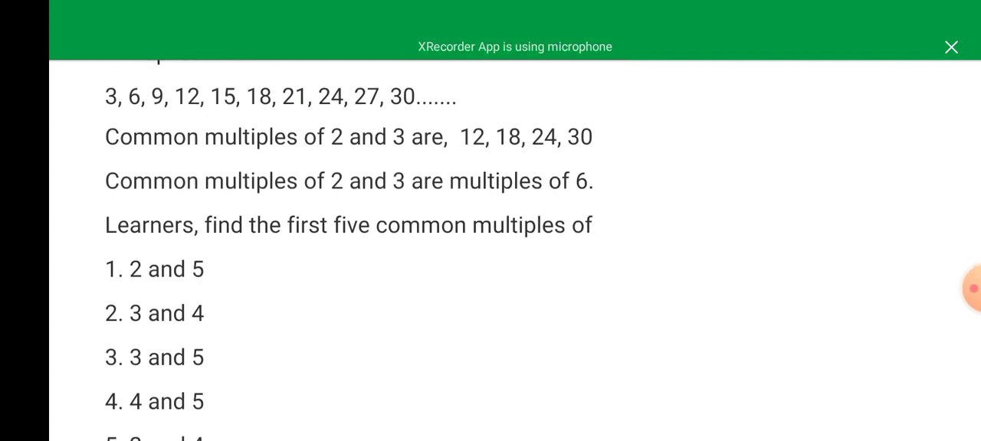
scroll("down", 3)
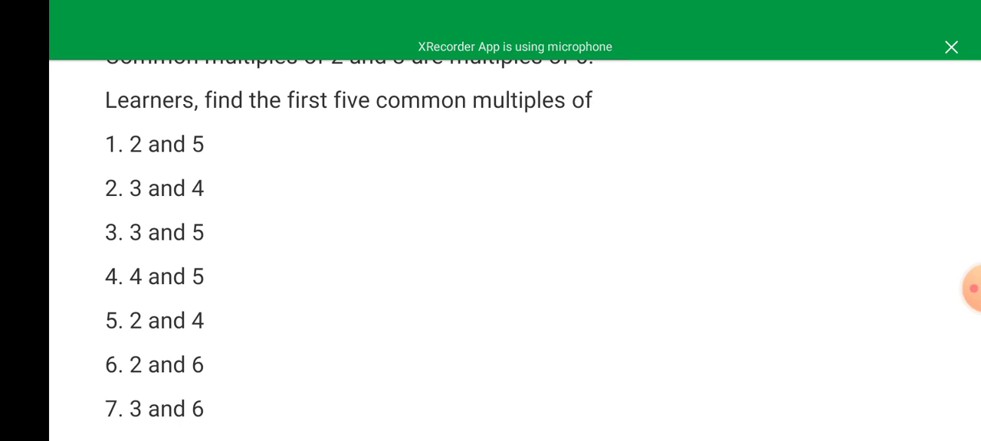
scroll("down", 3)
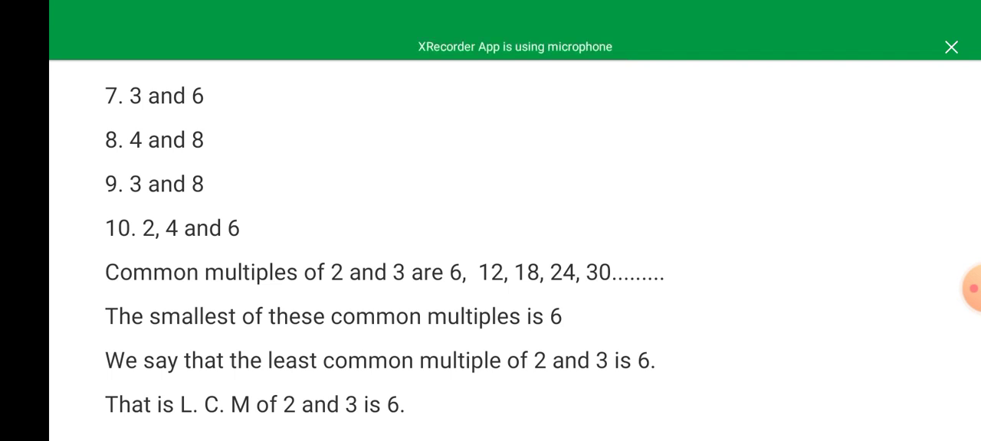
scroll("down", 3)
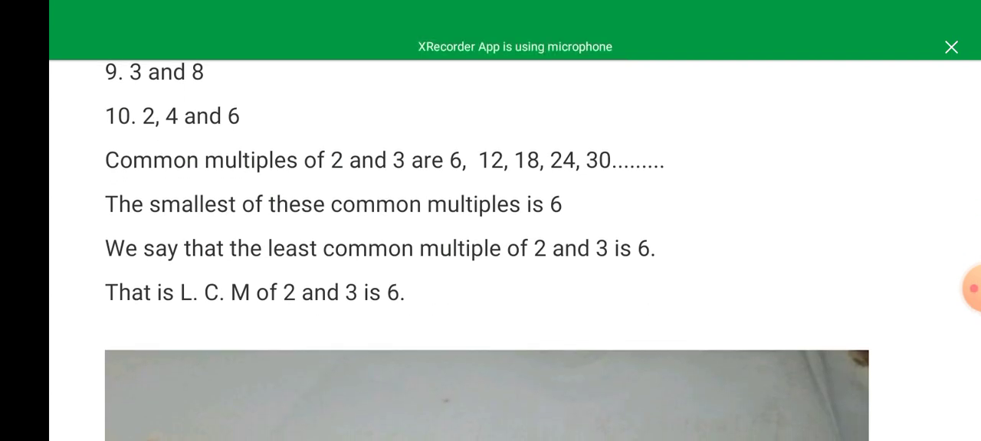
scroll("down", 3)
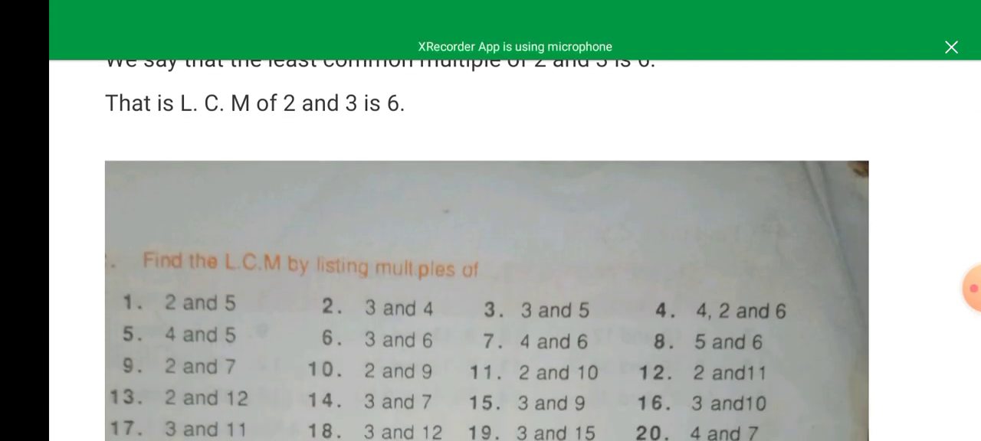
scroll("down", 3)
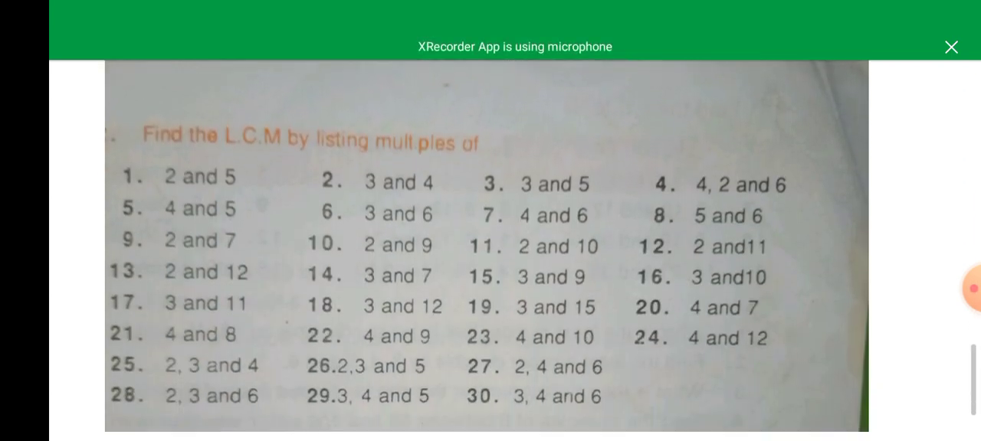
scroll("down", 3)
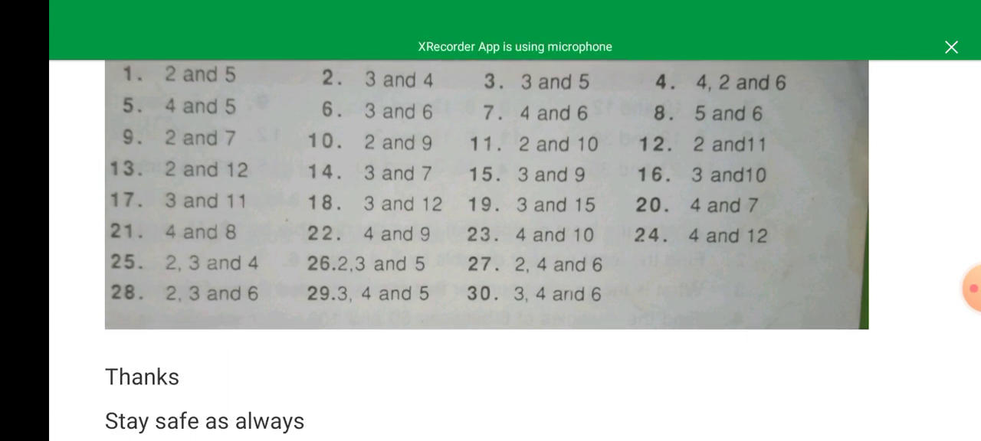